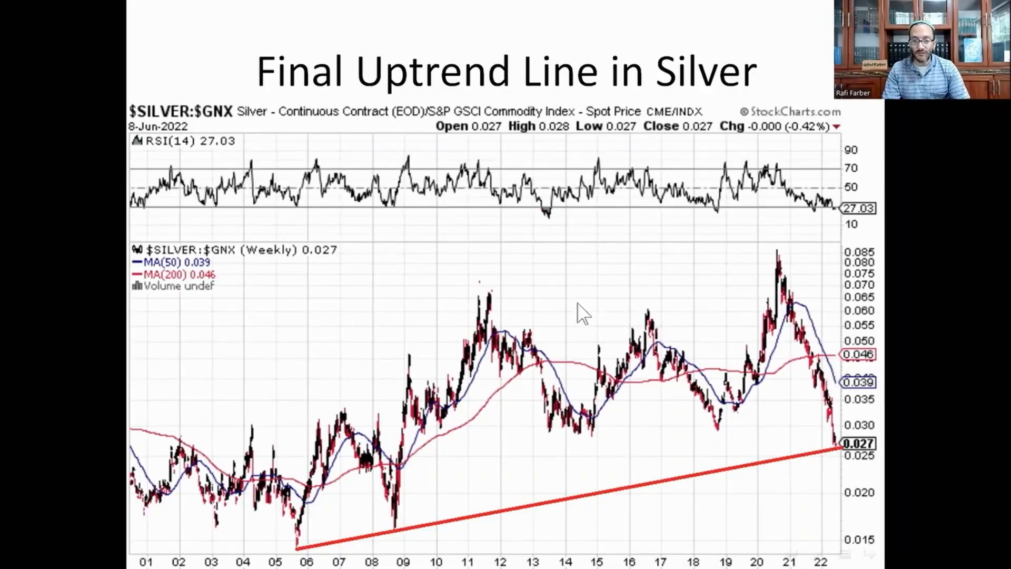
{"action": "mouse_move", "coordinate": [603, 252]}
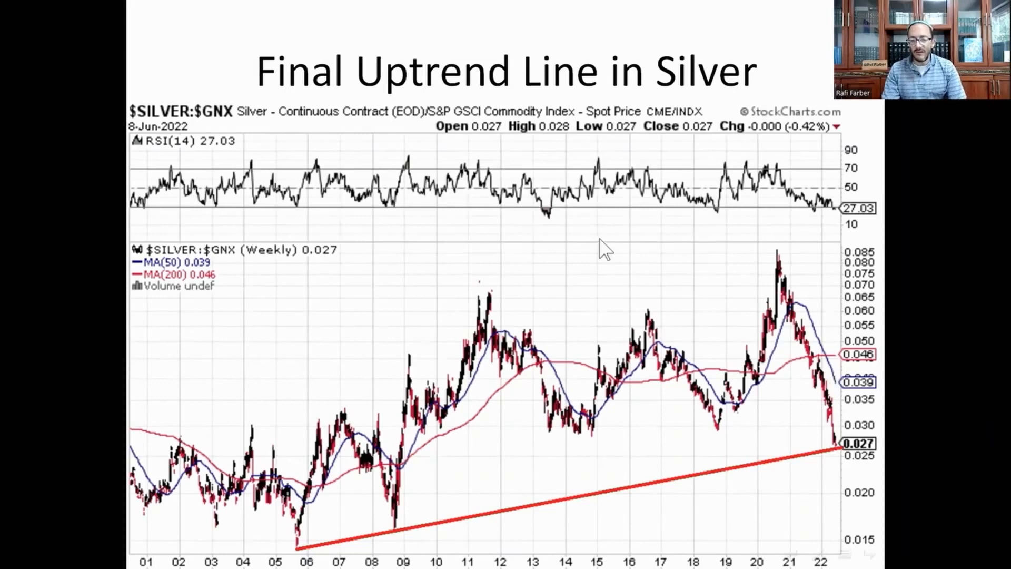